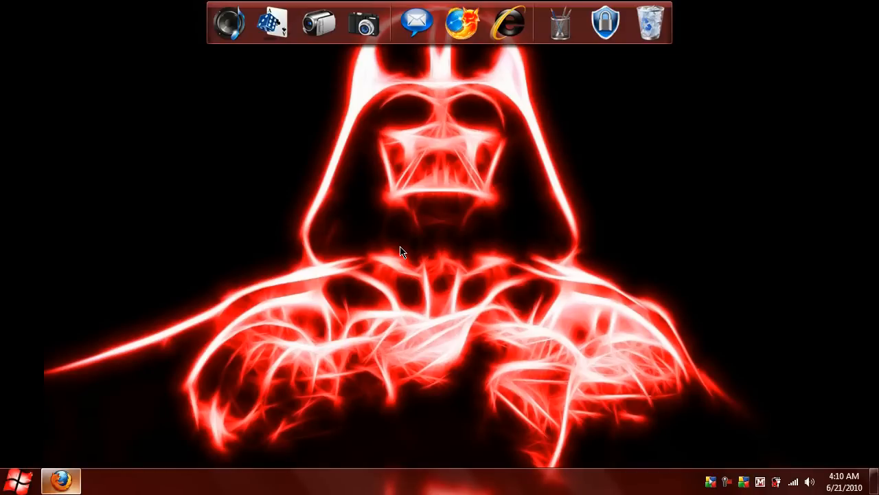
mouse_move(272, 337)
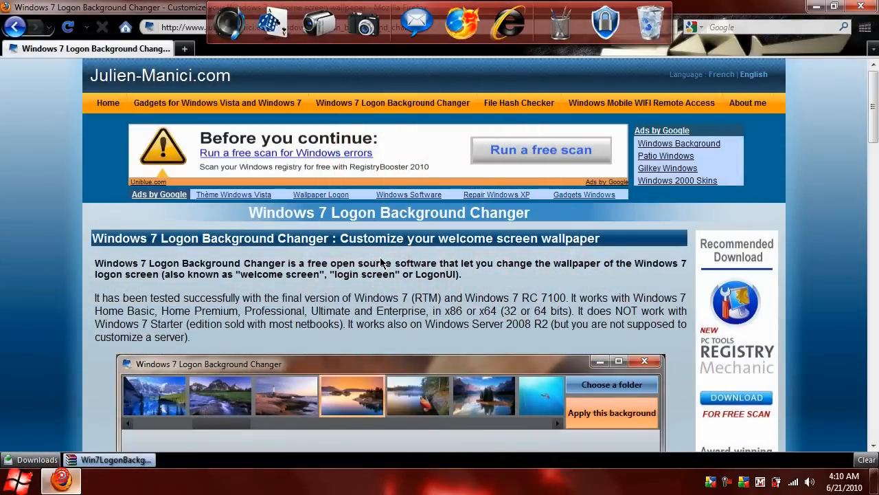
mouse_move(266, 230)
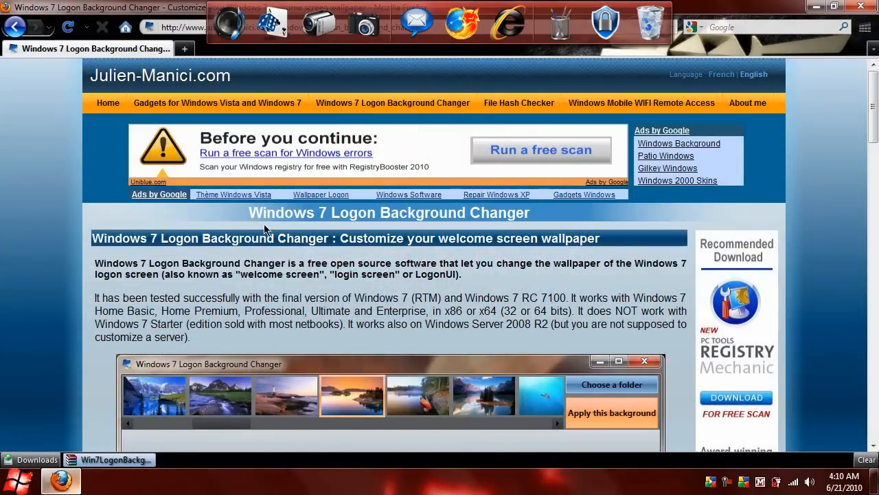
mouse_move(295, 257)
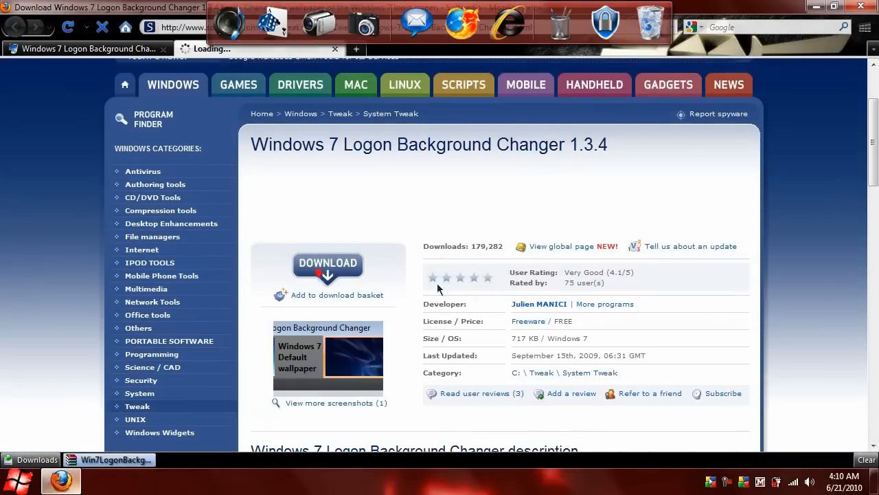
- Download the Win7LogonBackgroundChanger zip via Softpedia Secure Download, save it, and minimize Firefox
click(327, 264)
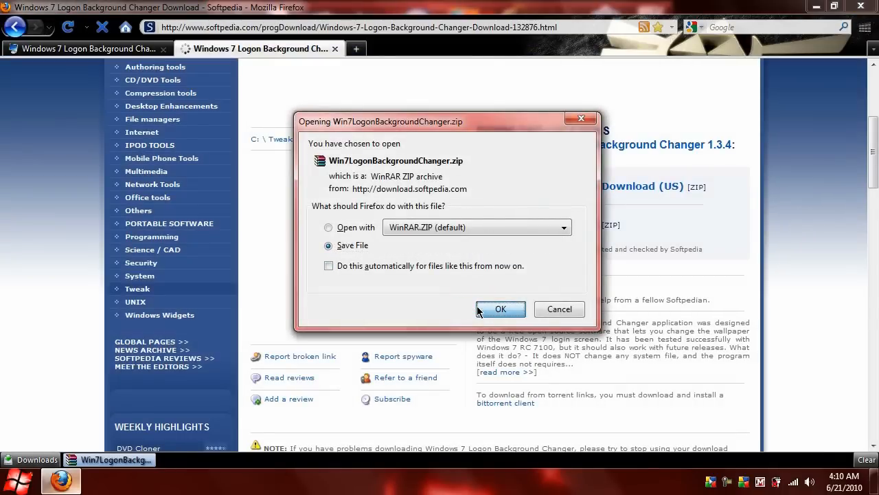
click(500, 310)
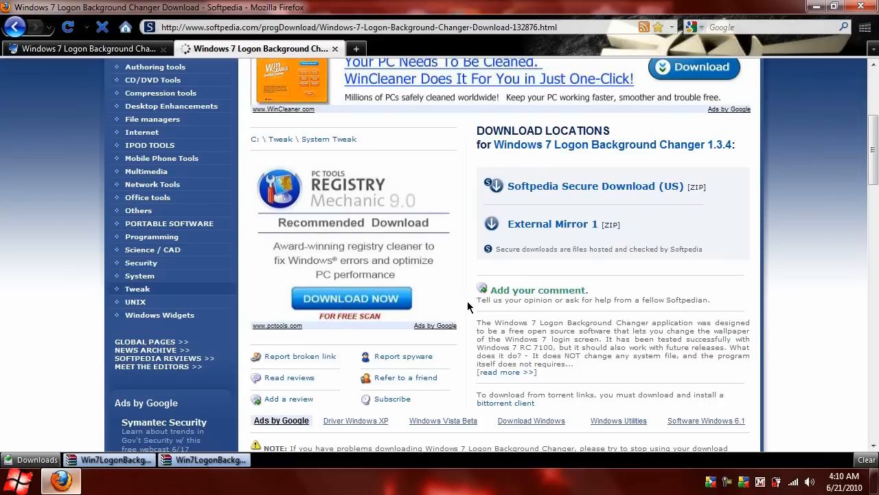
mouse_move(858, 5)
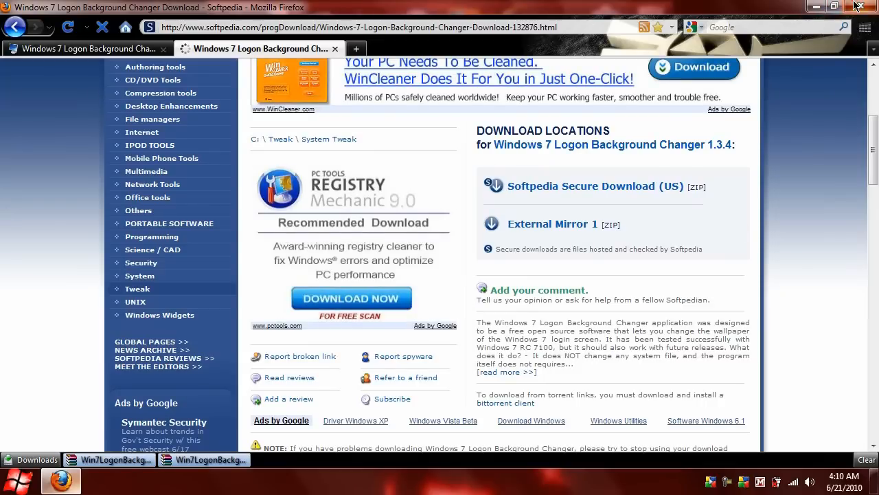
click(858, 8)
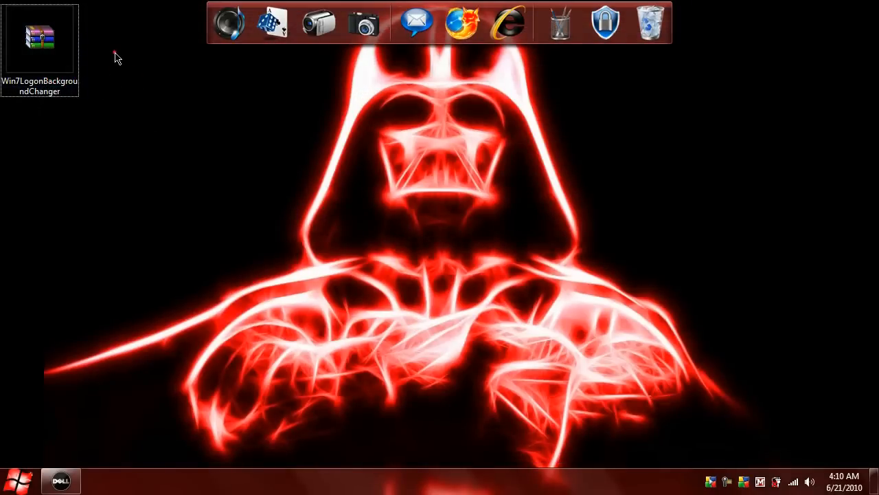
- Extract the downloaded zip on the desktop and dismiss the Dell Dock crash message
right_click(38, 38)
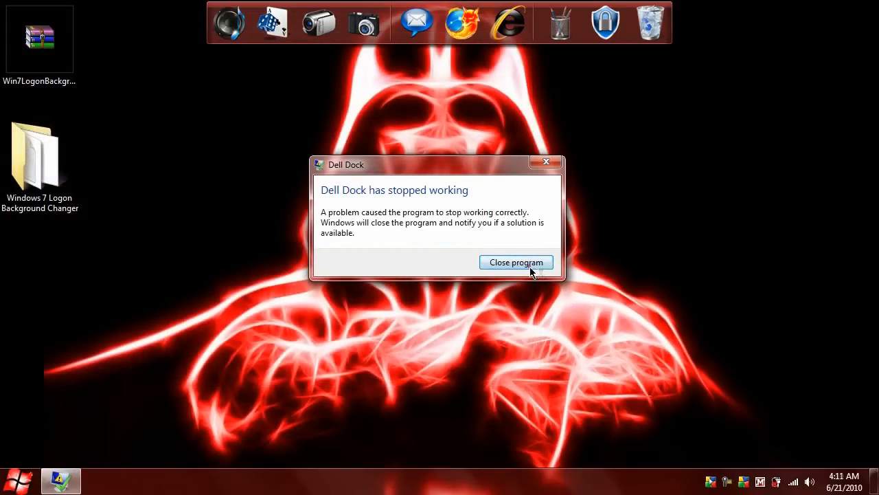
click(516, 261)
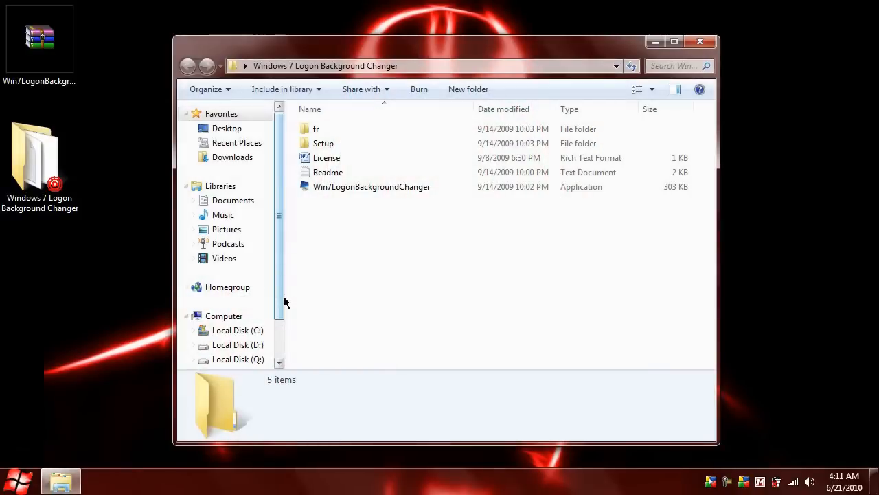
- Launch Win7LogonBackgroundChanger.exe from the extracted folder
click(371, 186)
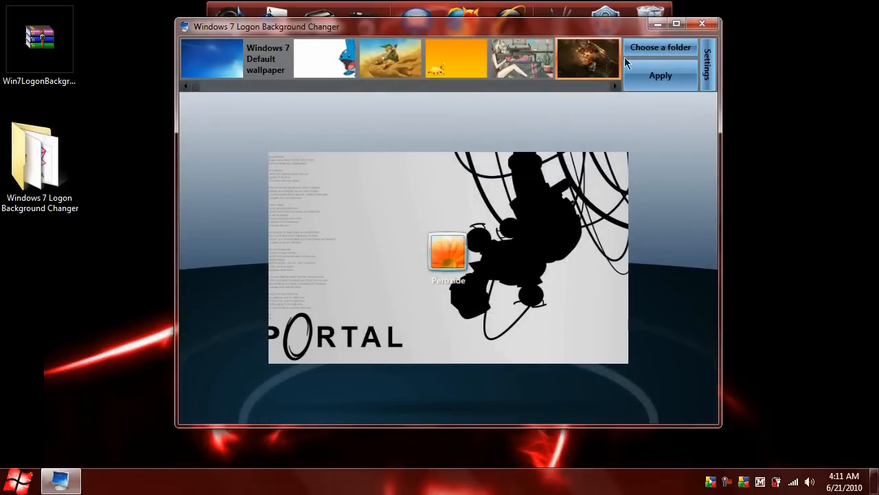
- Choose My Pictures > Wallpaper > New Walls as the wallpaper source folder
click(659, 47)
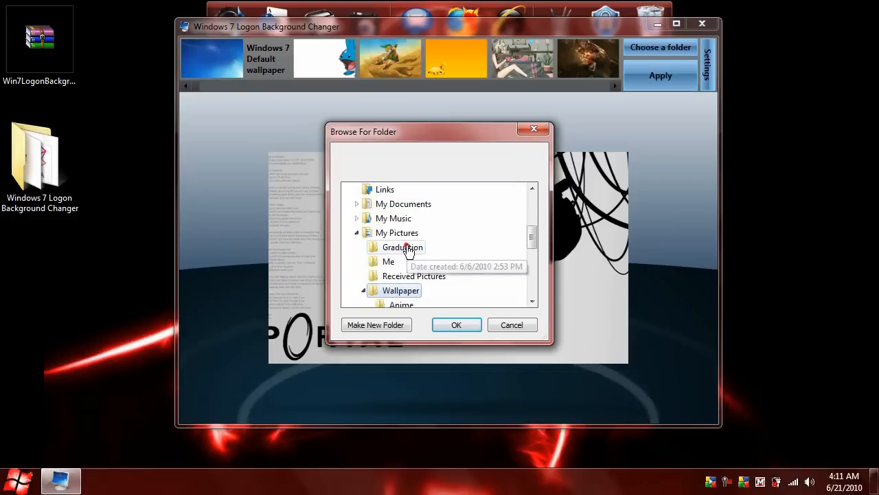
scroll(down, 3)
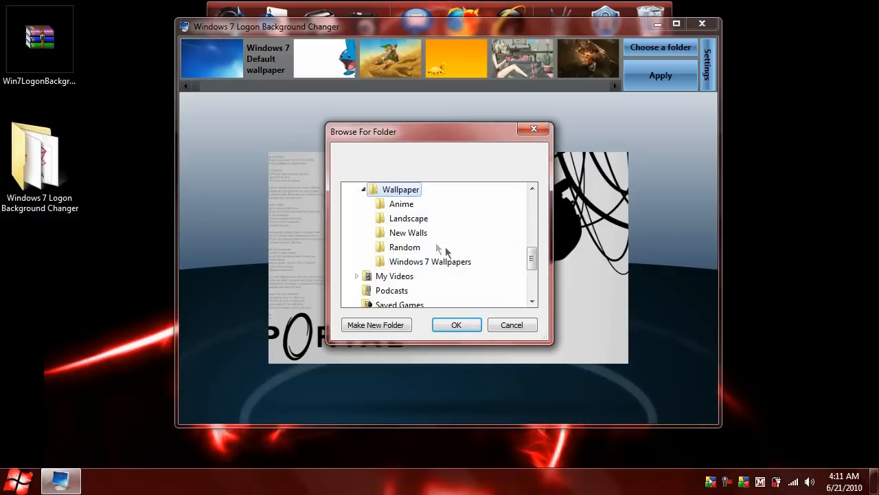
click(408, 232)
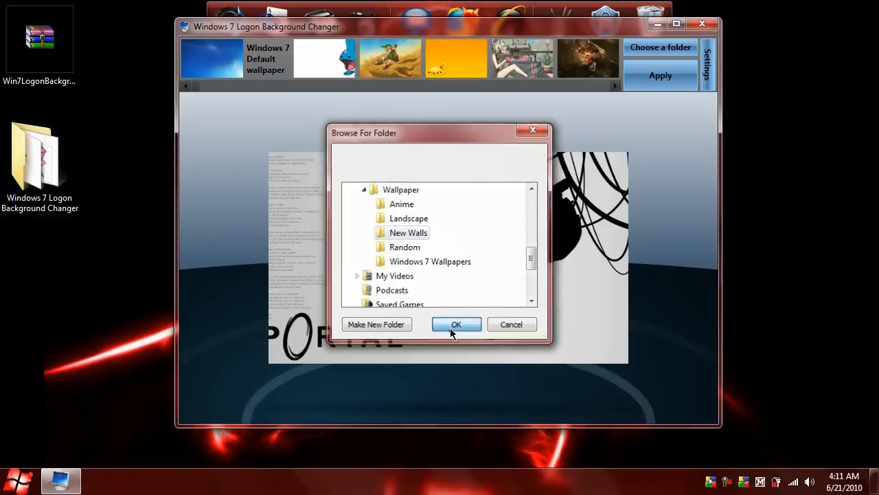
click(456, 325)
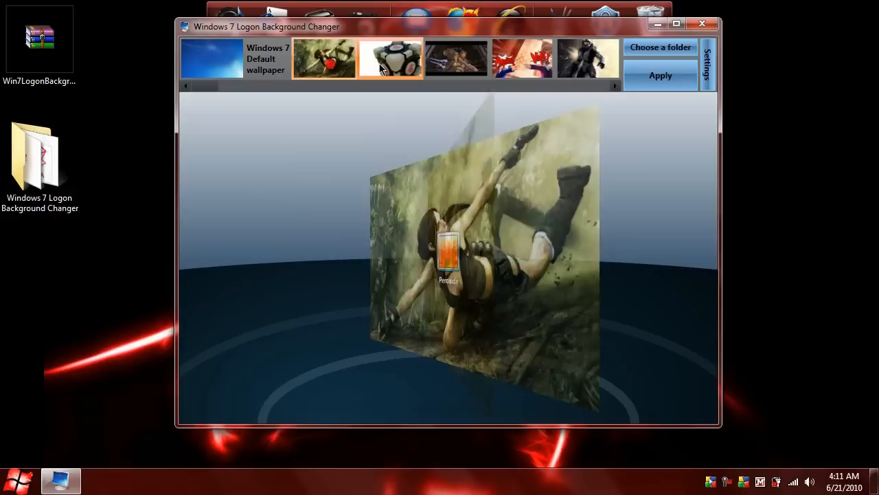
- Preview the Objection! courtroom wallpaper, then apply the armoured soldier wallpaper as the logon background
click(456, 58)
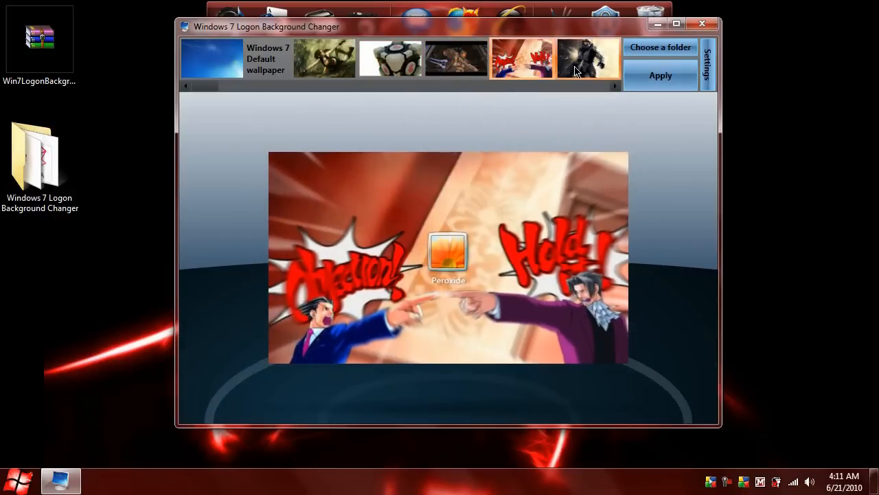
click(659, 76)
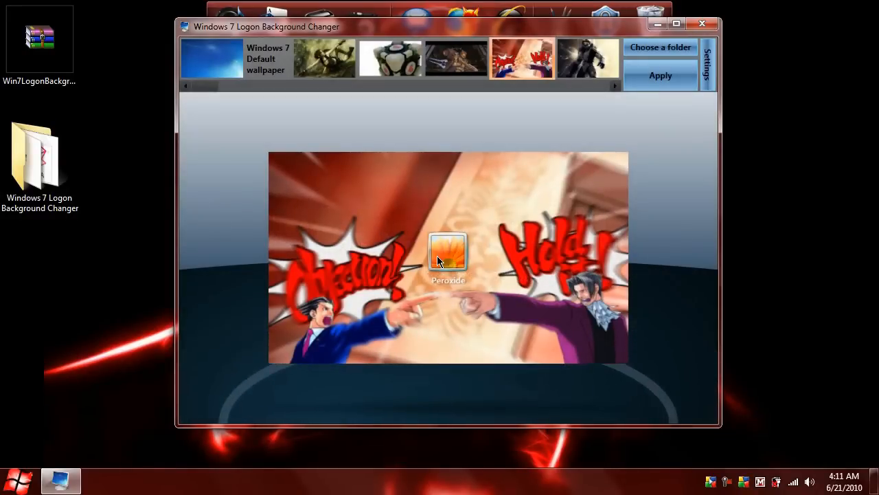
mouse_move(439, 415)
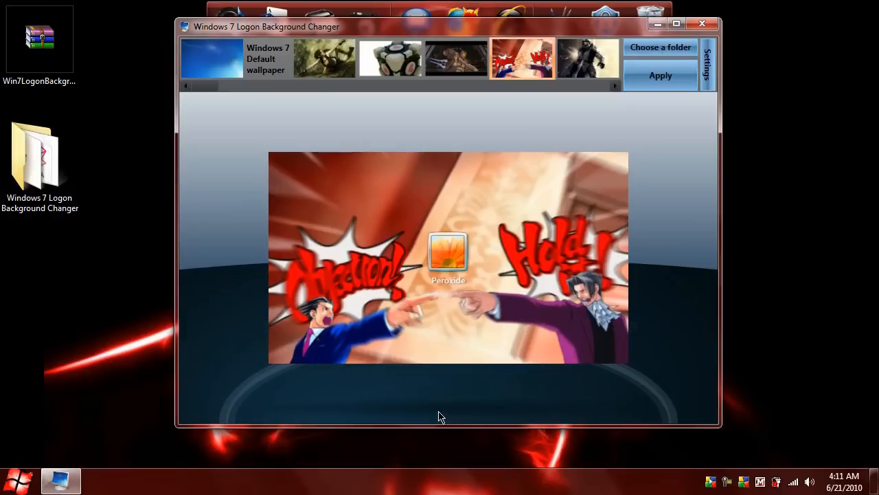
mouse_move(623, 75)
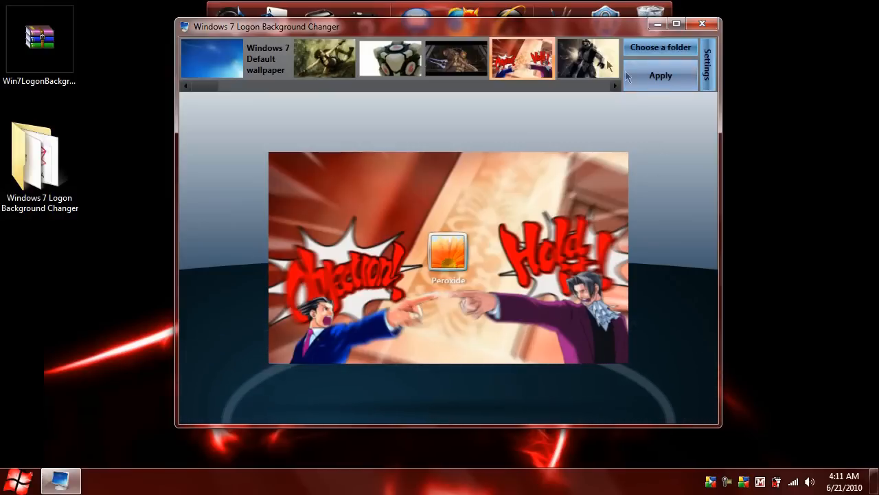
click(588, 58)
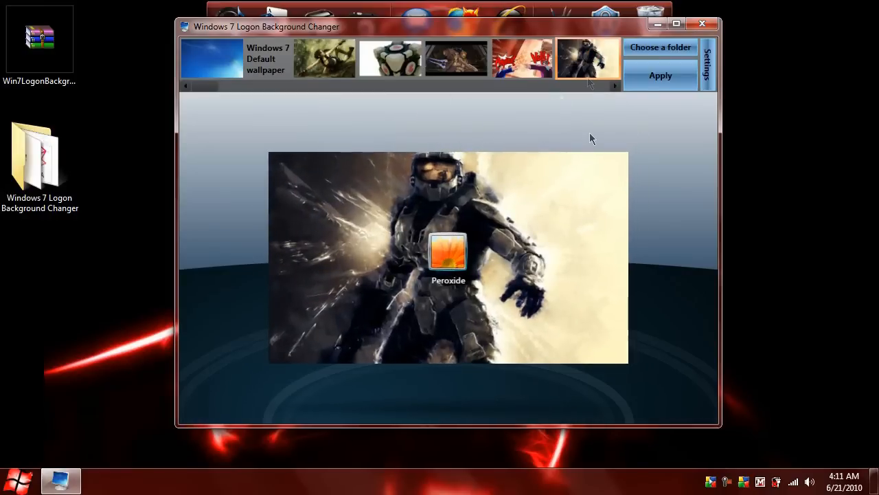
mouse_move(640, 140)
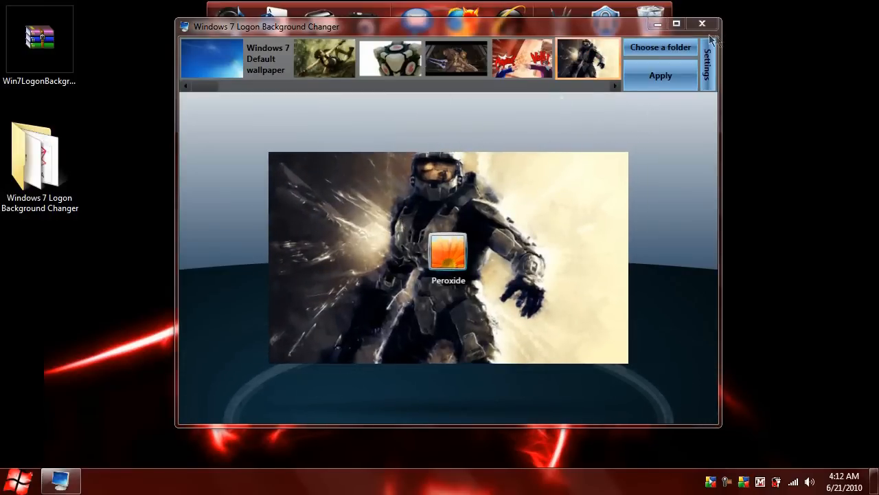
click(702, 24)
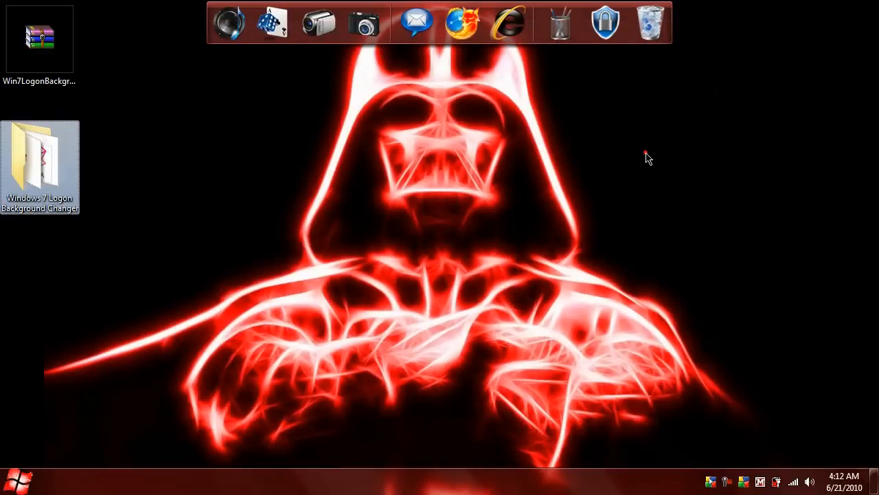